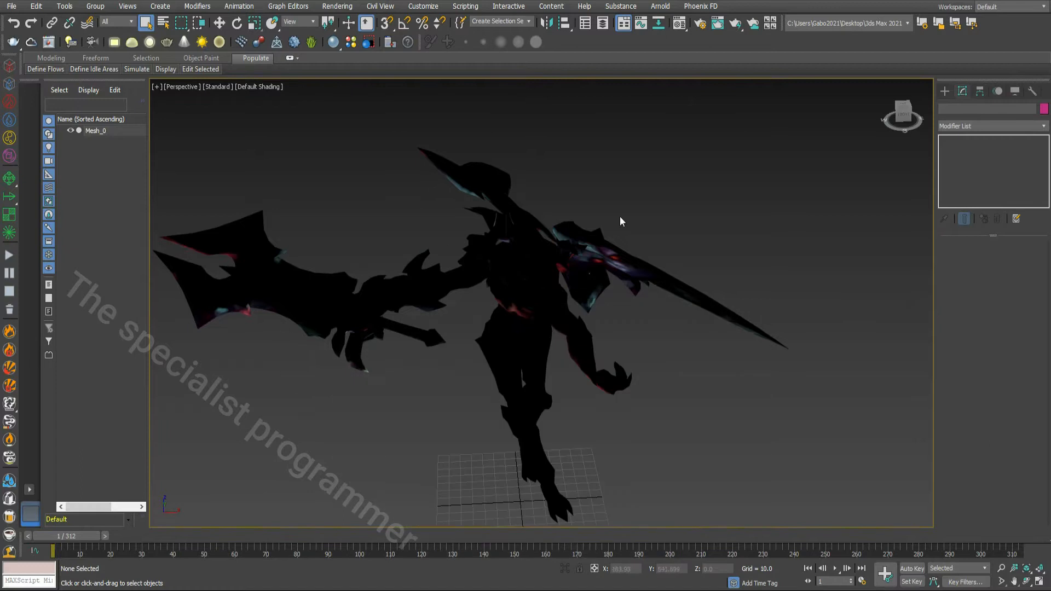
Step: Select Mesh_0 and scroll the Modifier List toward Edit Normals
{"action": "left_click", "coordinate": [543, 299]}
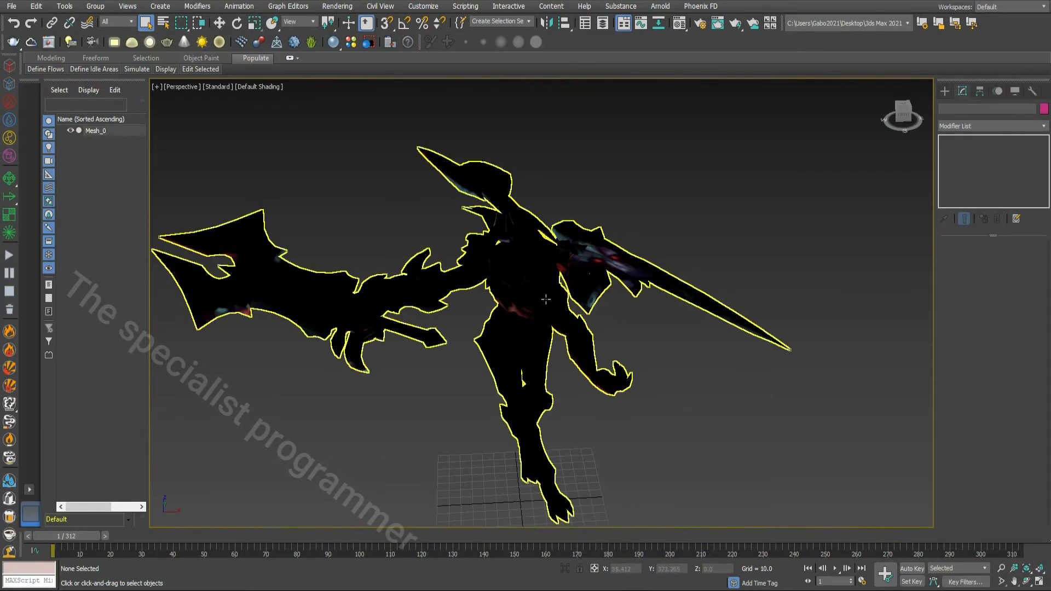
{"action": "left_click", "coordinate": [1036, 126]}
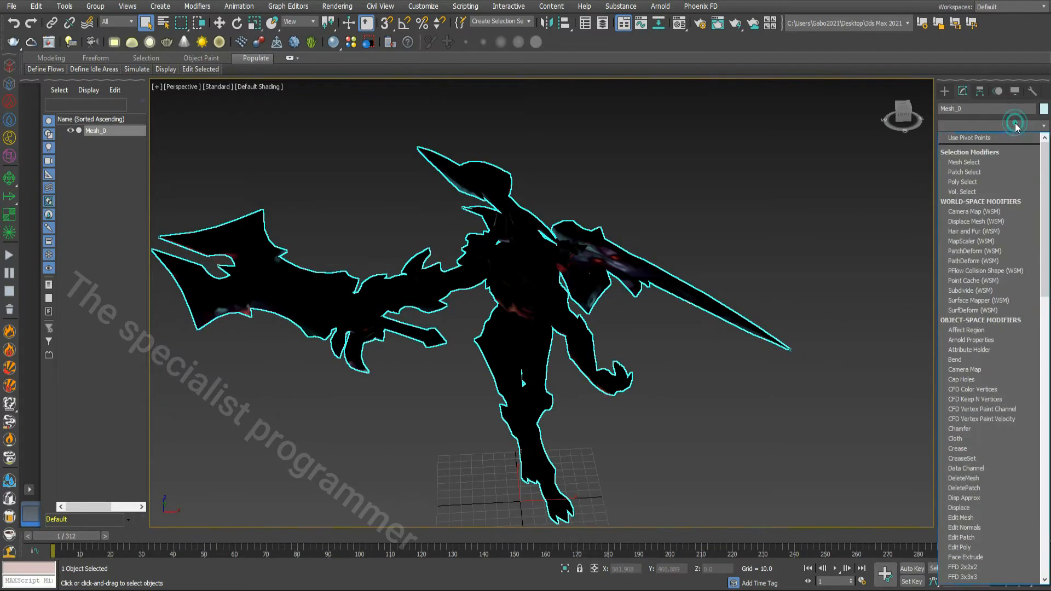
{"action": "mouse_move", "coordinate": [983, 408]}
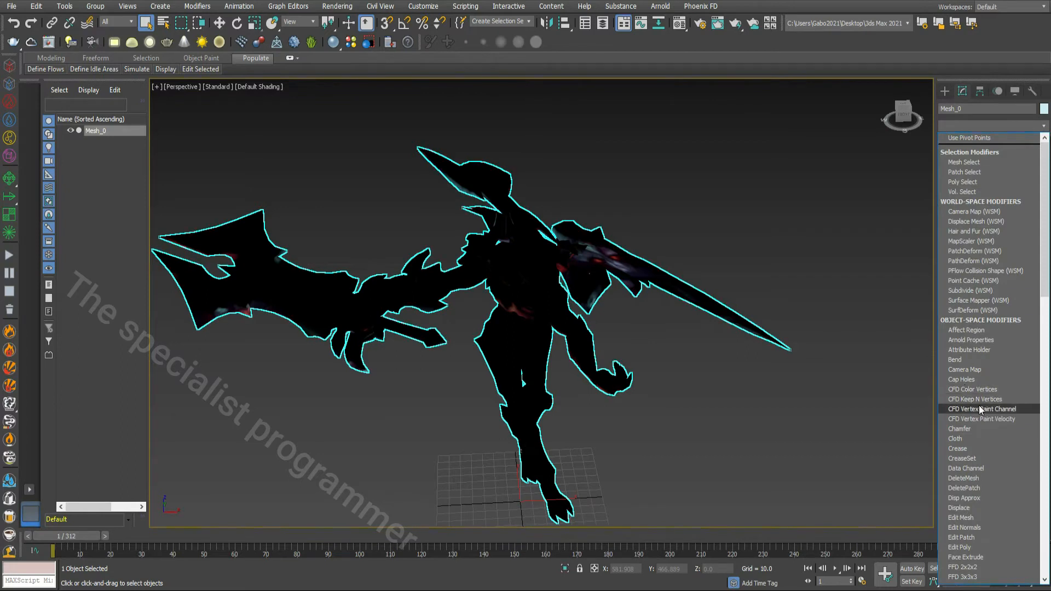
{"action": "scroll", "scroll_direction": "down", "scroll_amount": 3}
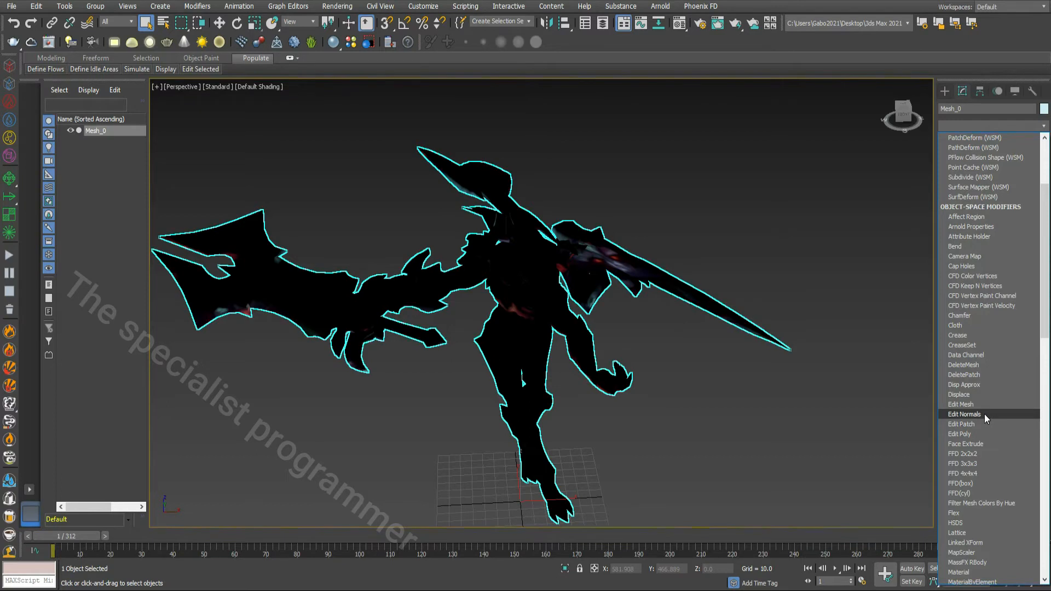
Step: Apply Edit Normals and Break all normals to reveal textures, then undo to the plain mesh
{"action": "left_click", "coordinate": [964, 414]}
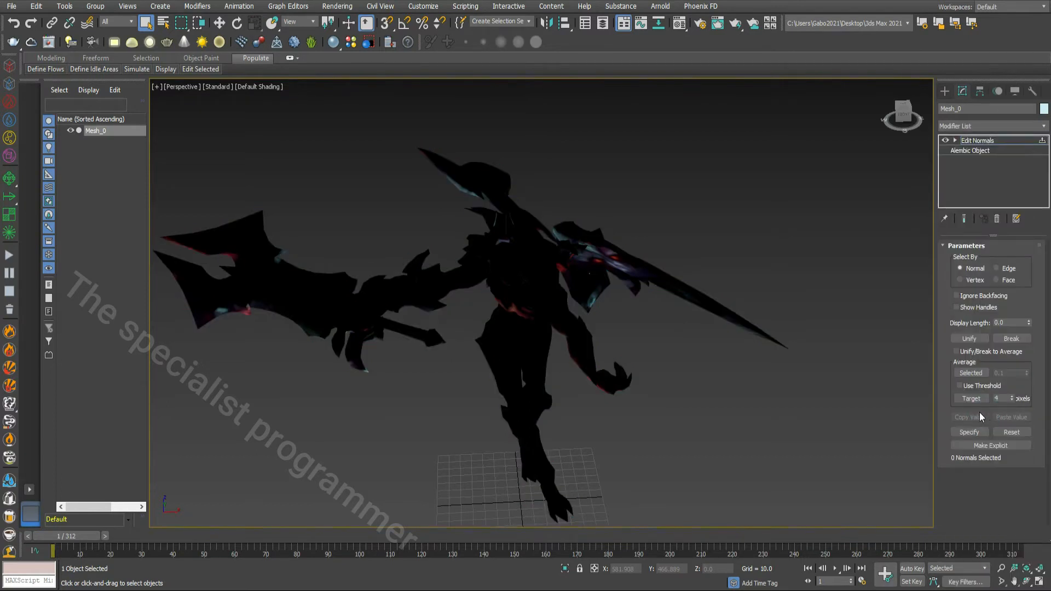
{"action": "mouse_move", "coordinate": [821, 522]}
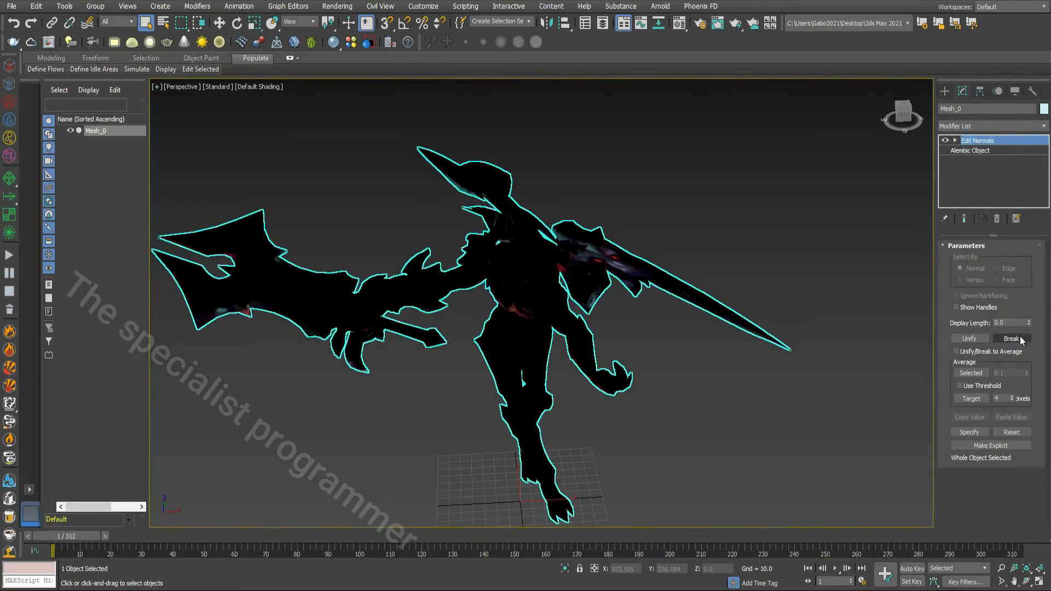
{"action": "left_click", "coordinate": [1031, 320]}
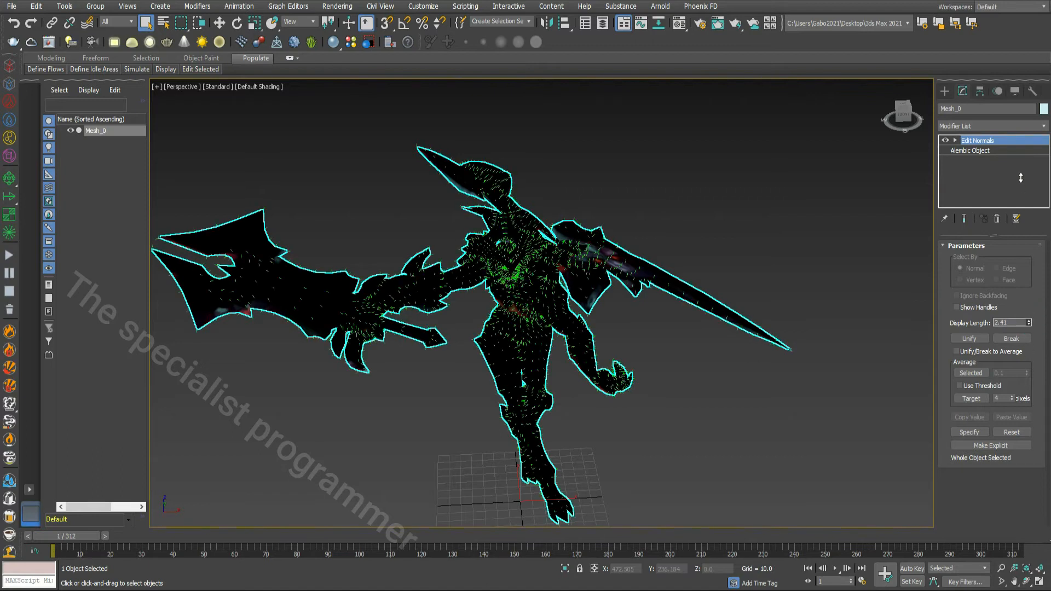
{"action": "left_click", "coordinate": [1029, 323]}
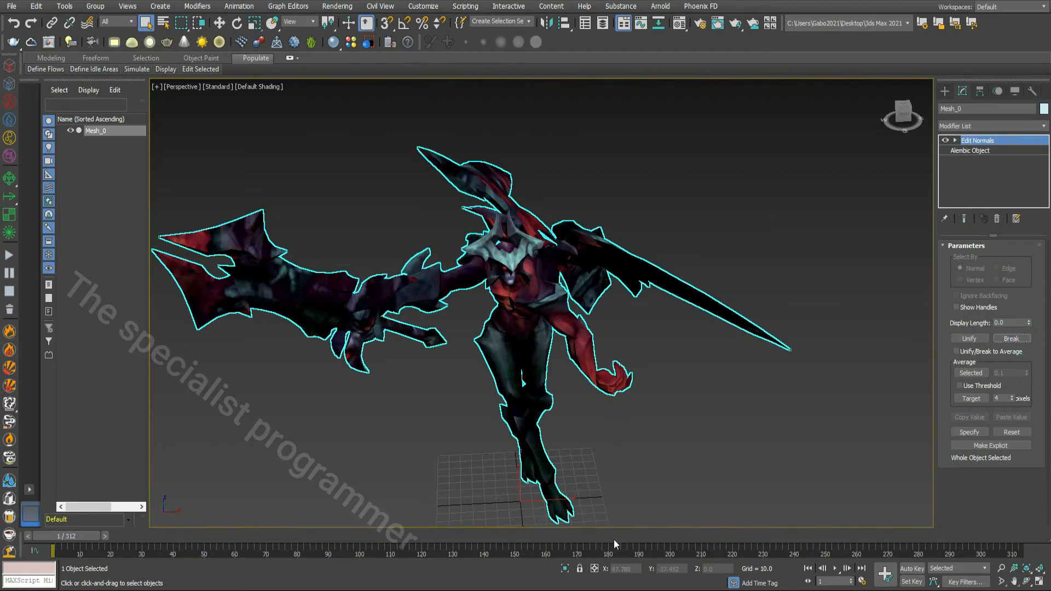
{"action": "left_click", "coordinate": [788, 468]}
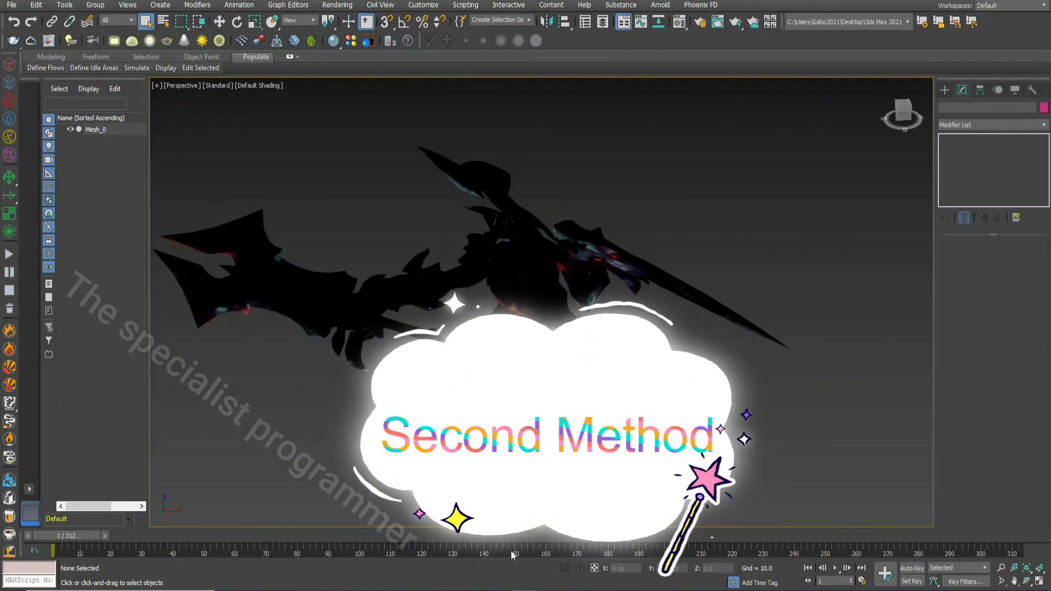
{"action": "mouse_move", "coordinate": [698, 184]}
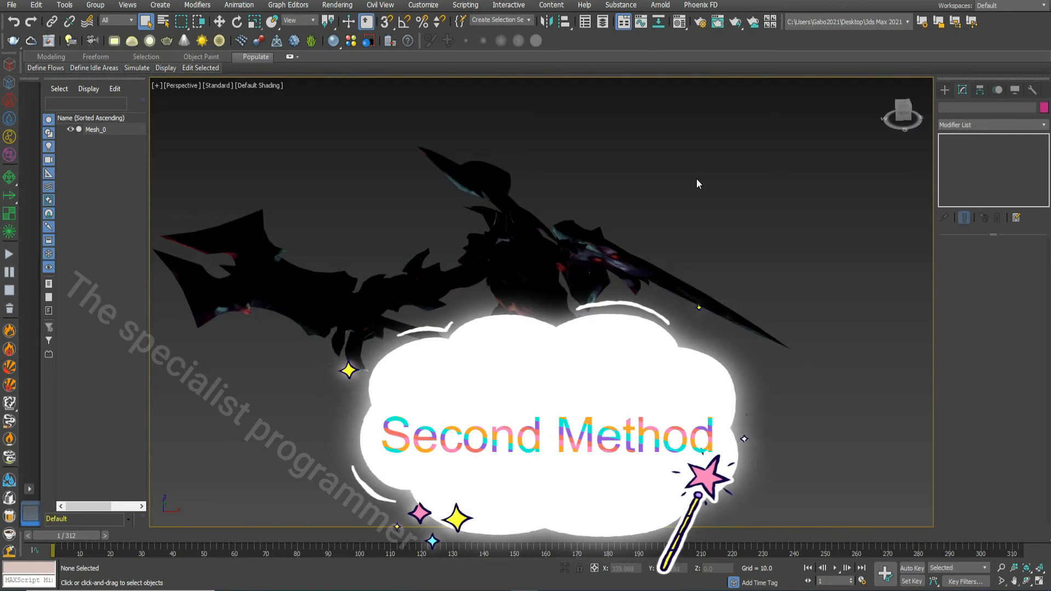
Step: Set Default Lights to 2 Default Lights in Viewport Per-View Settings
{"action": "left_click", "coordinate": [127, 5]}
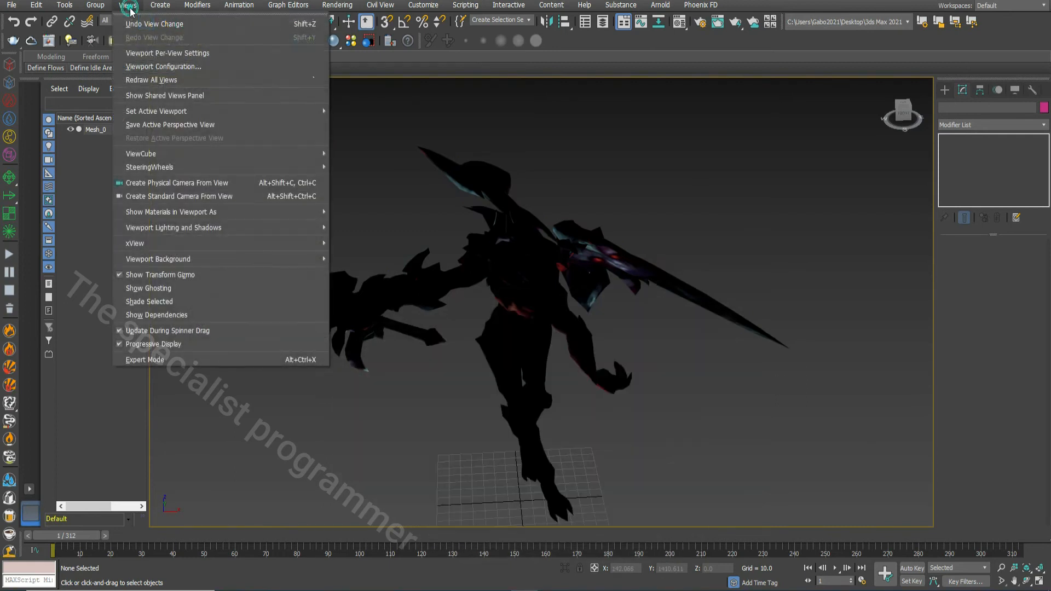
{"action": "mouse_move", "coordinate": [167, 52]}
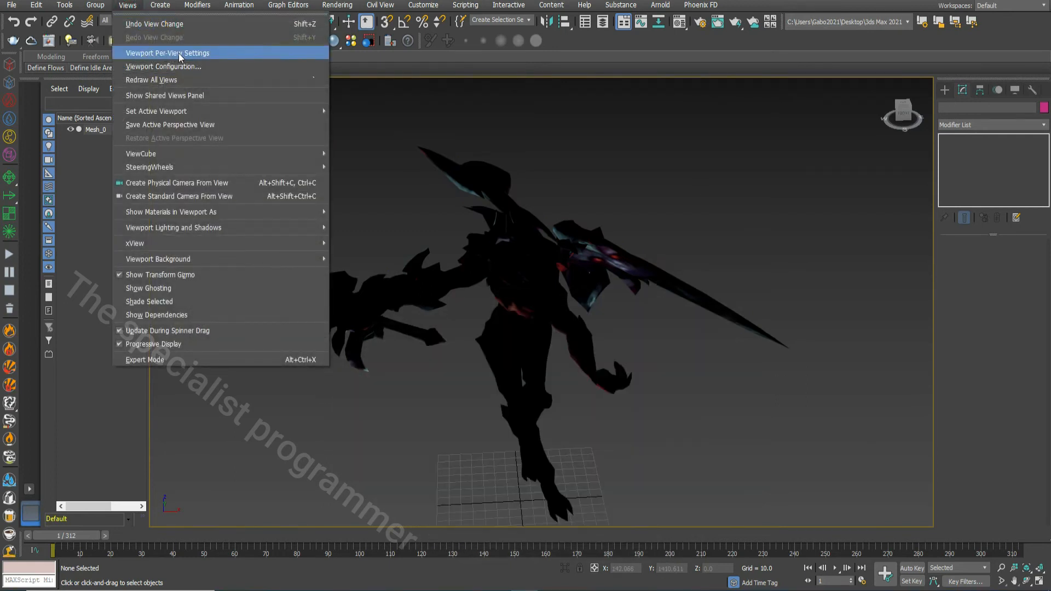
{"action": "left_click", "coordinate": [167, 53]}
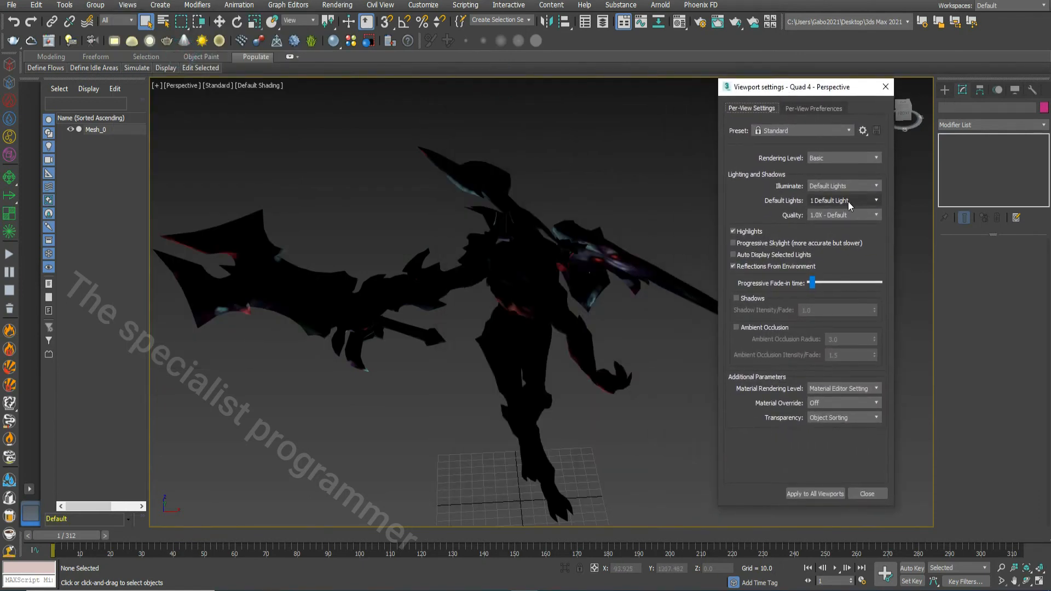
{"action": "left_click", "coordinate": [876, 199]}
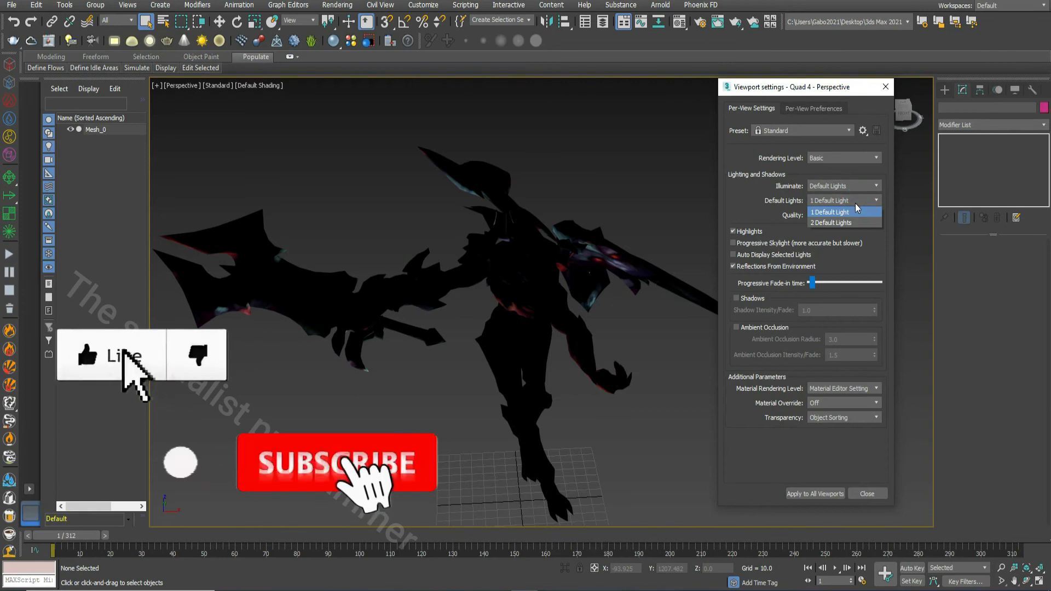
{"action": "mouse_move", "coordinate": [831, 222]}
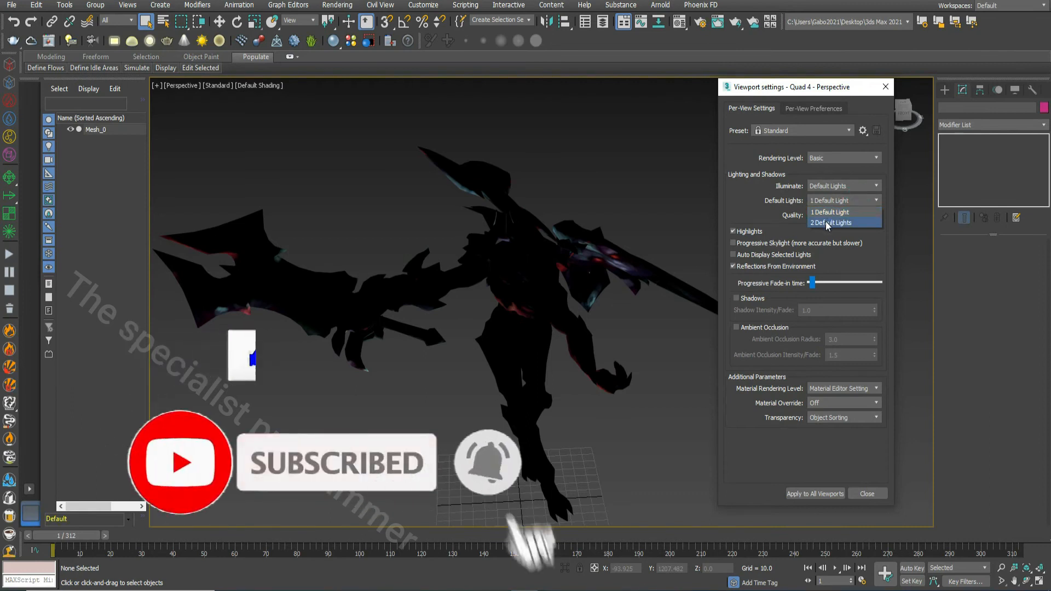
{"action": "left_click", "coordinate": [832, 222]}
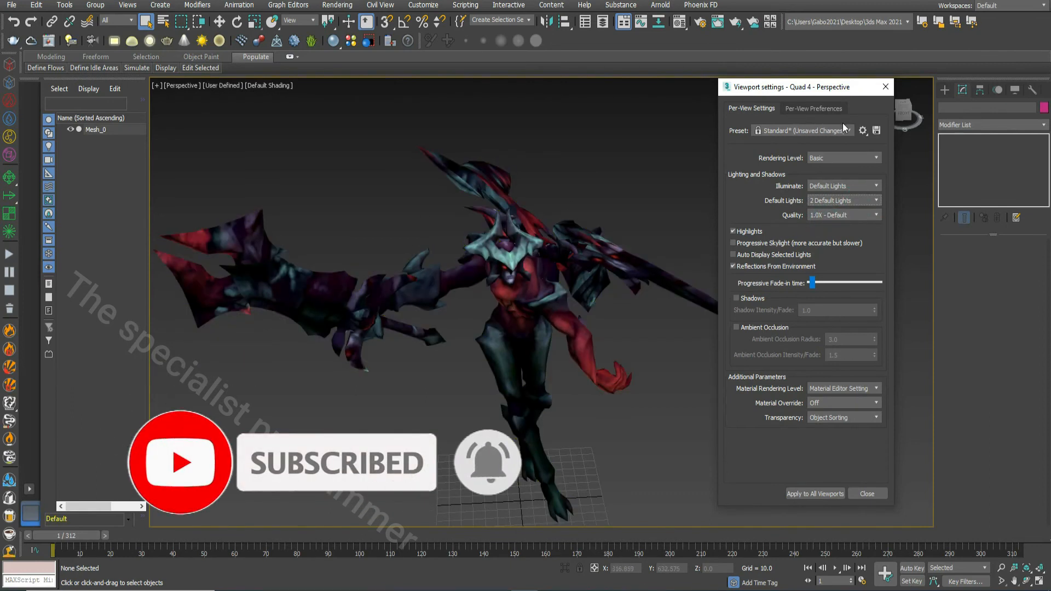
{"action": "left_click", "coordinate": [867, 494]}
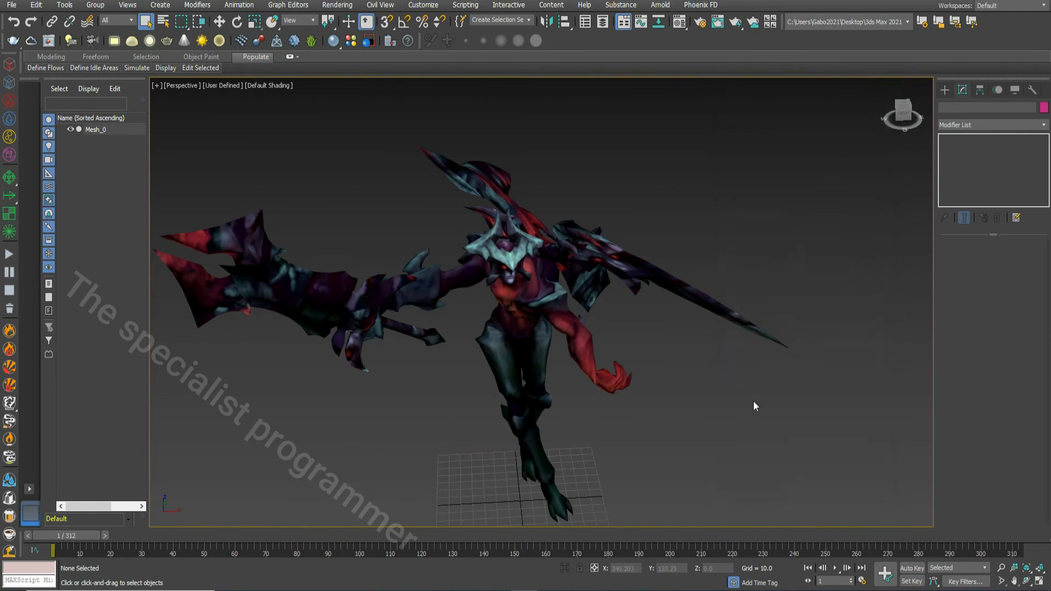